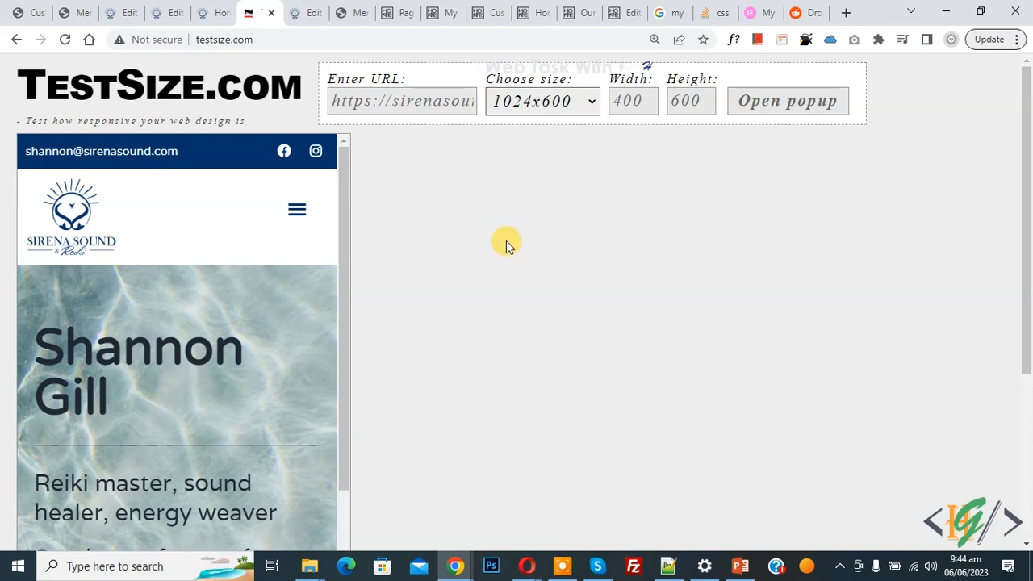
pyautogui.moveTo(500, 292)
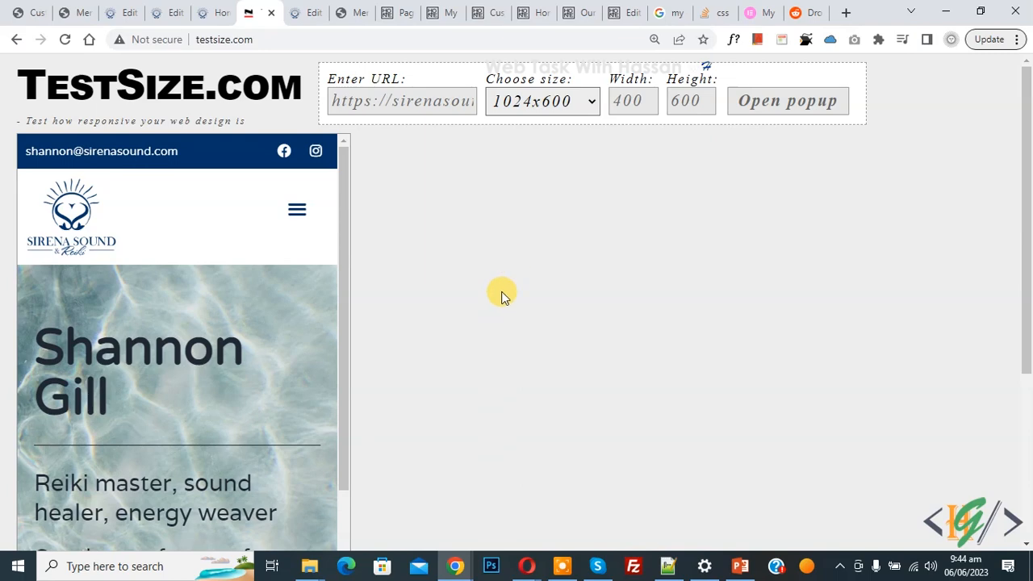
pyautogui.moveTo(467, 248)
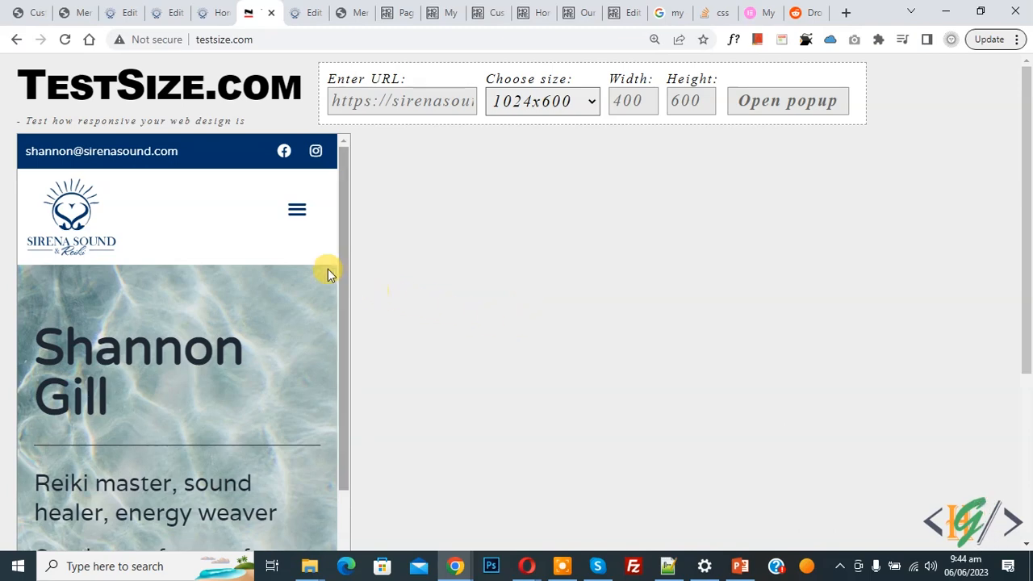
# - Toggle the mobile nav menu in the 400px TestSize preview; its dropdown links fail to appear
pyautogui.click(297, 210)
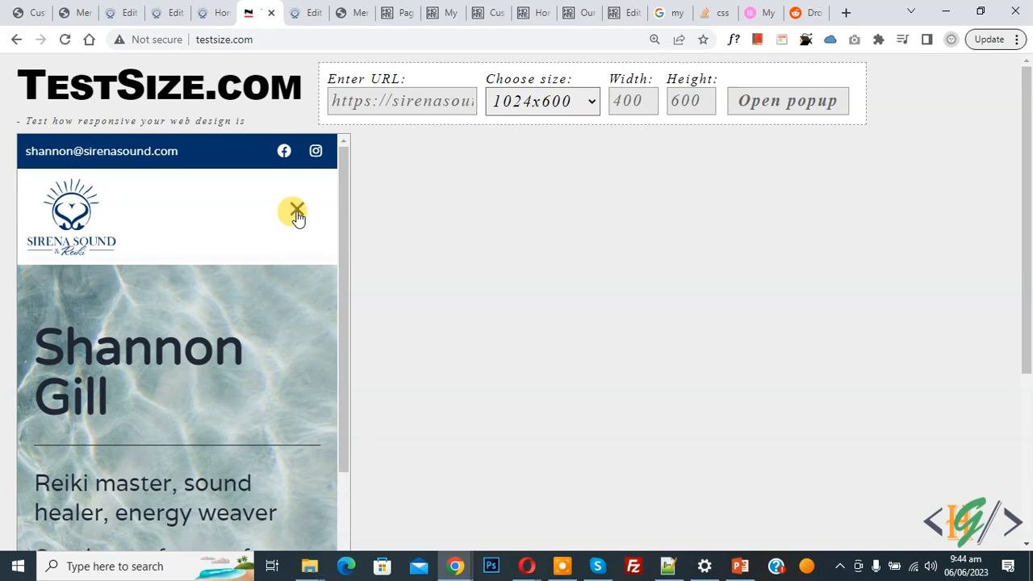
pyautogui.moveTo(248, 308)
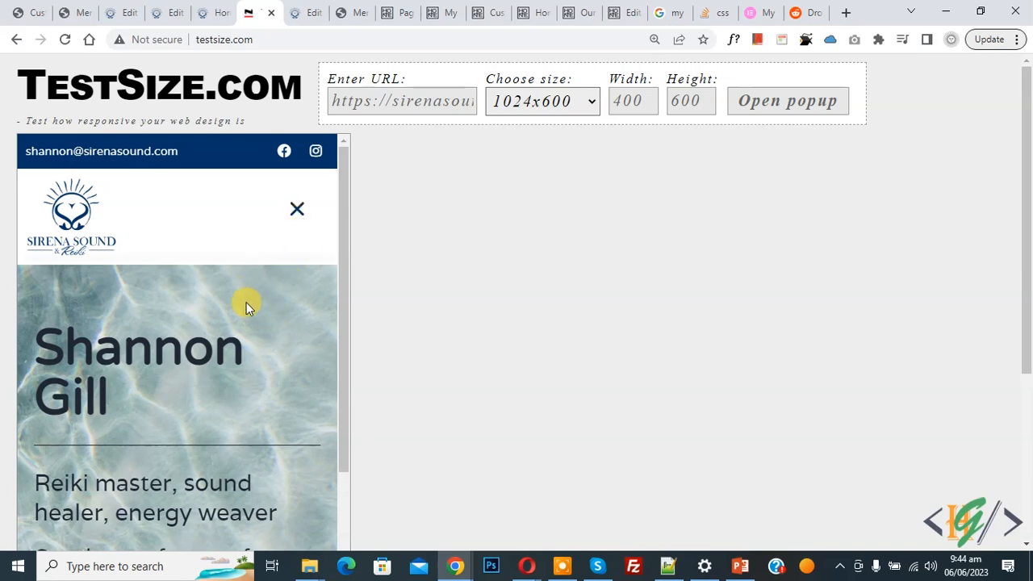
pyautogui.moveTo(236, 311)
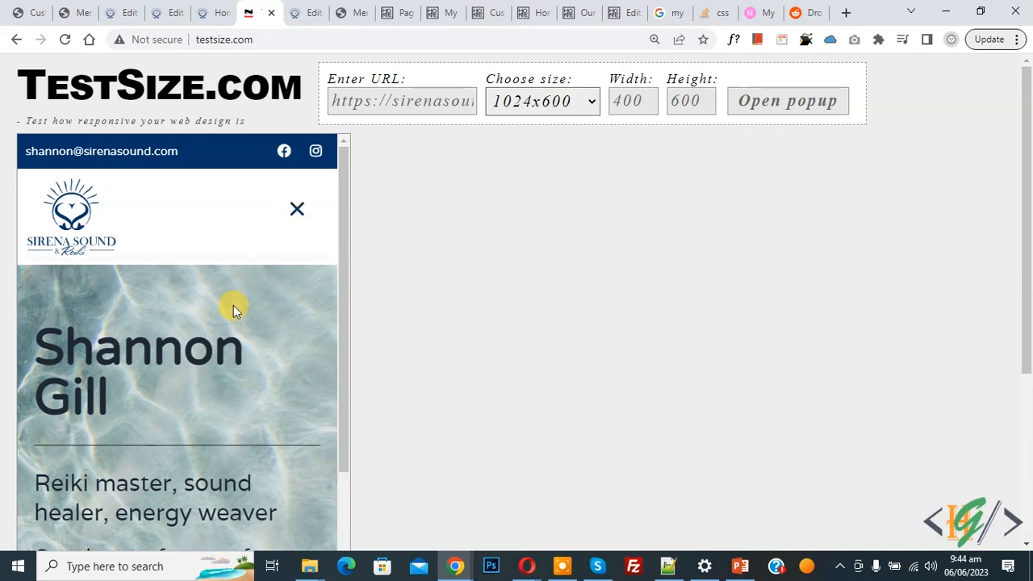
# - Select the Nav Menu widget in the editor and toggle its hamburger to show the dropdown links
pyautogui.click(155, 13)
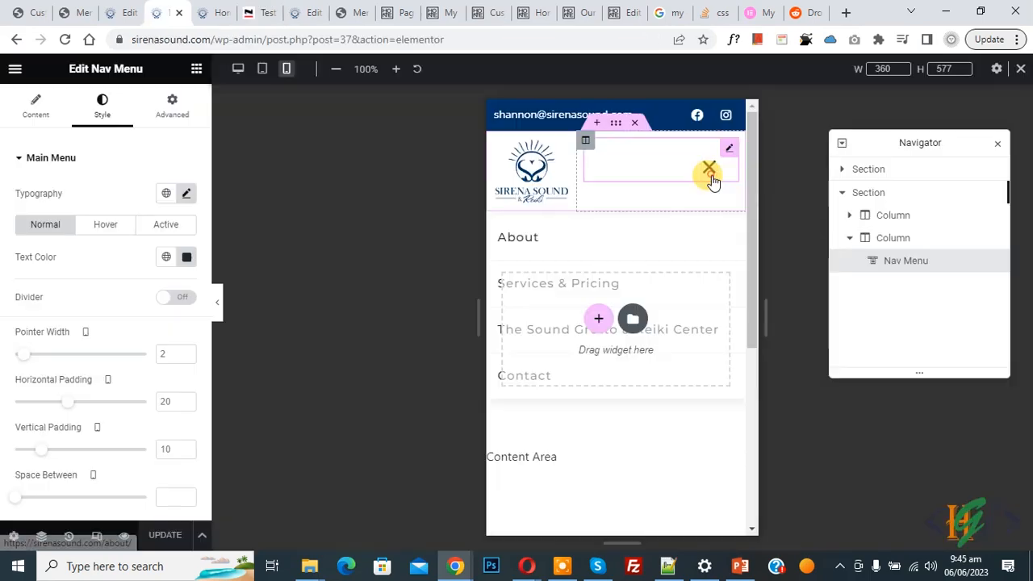
pyautogui.click(707, 169)
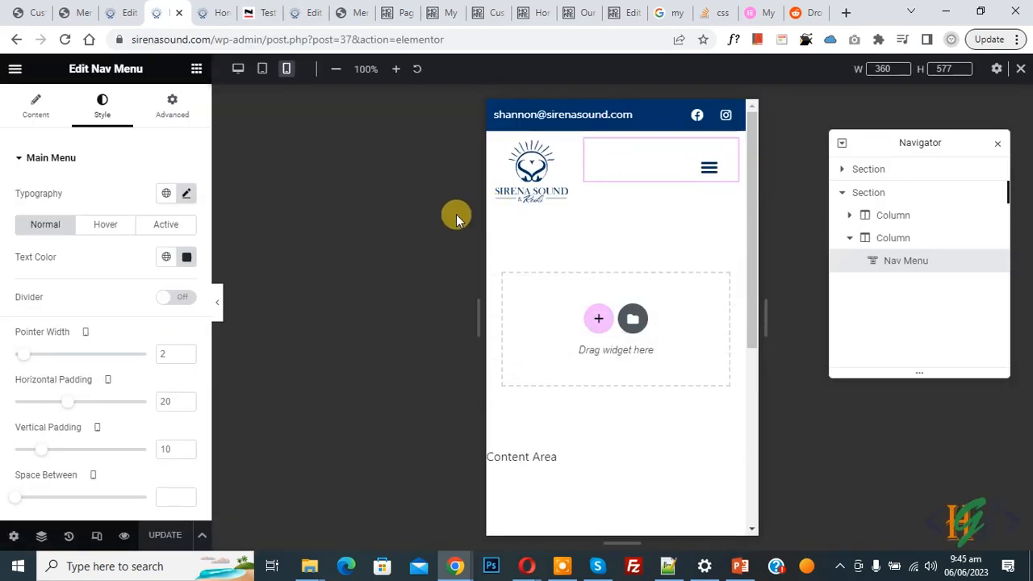
pyautogui.click(708, 167)
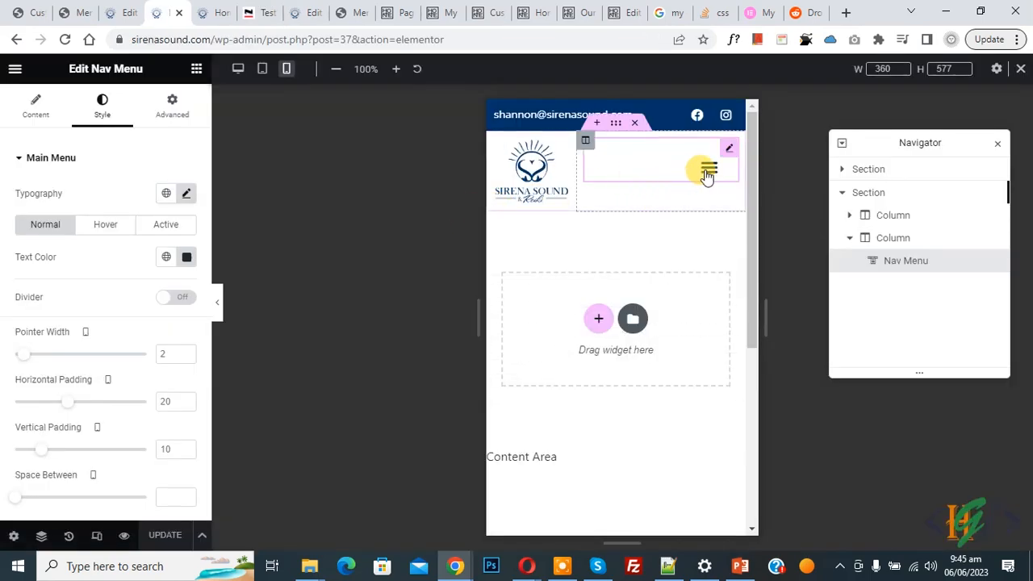
pyautogui.click(707, 171)
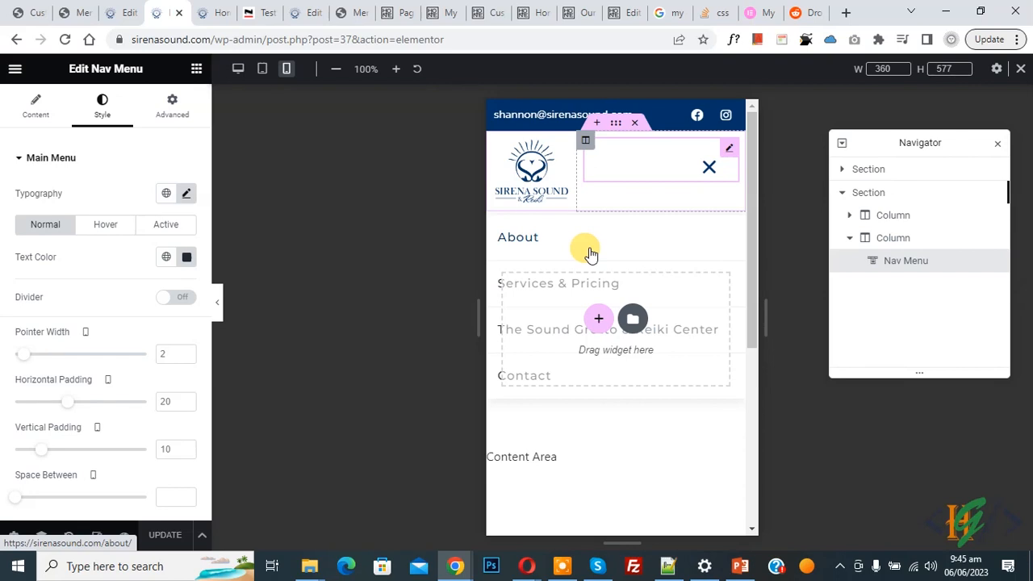
pyautogui.moveTo(605, 196)
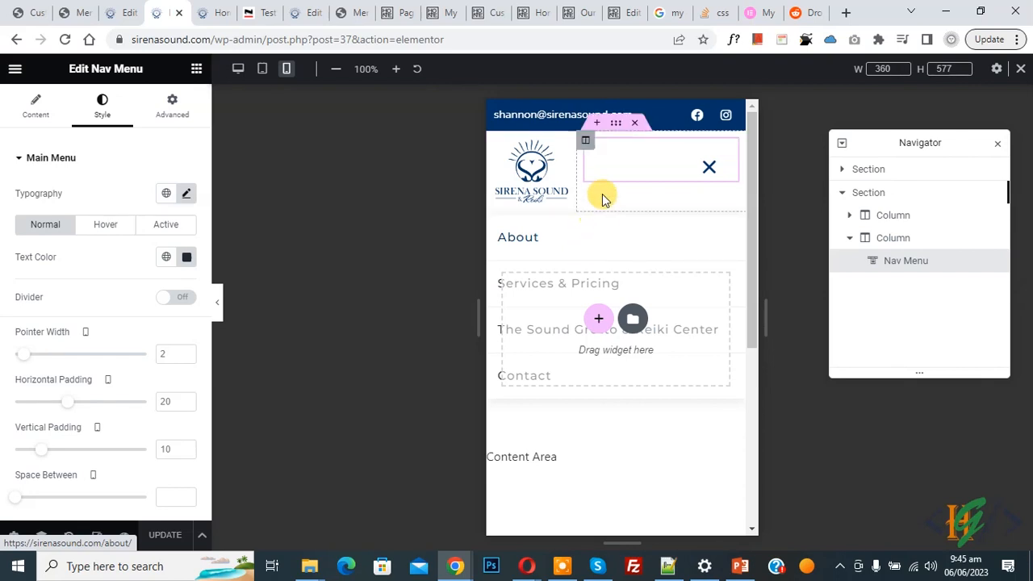
pyautogui.moveTo(614, 122)
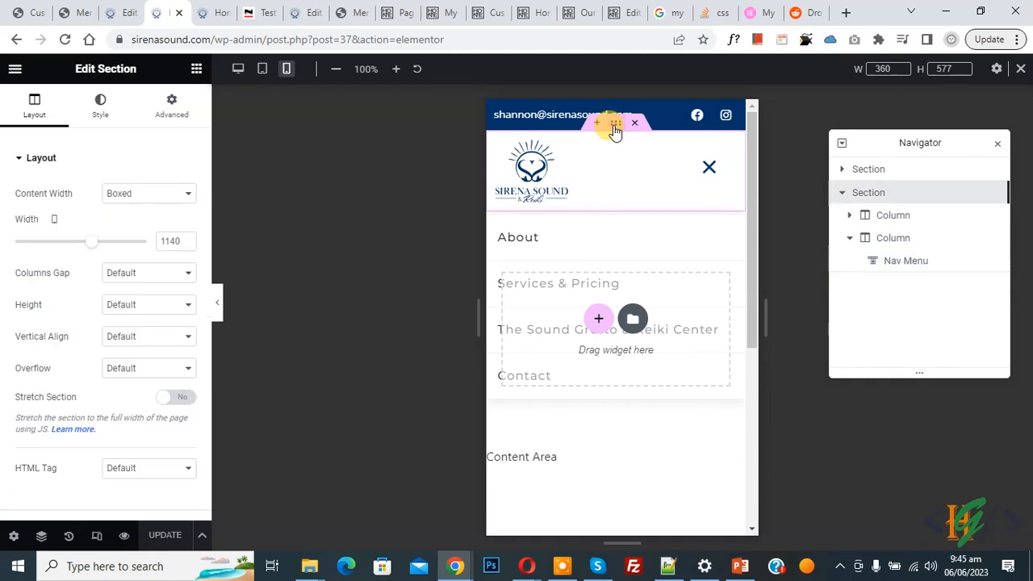
pyautogui.moveTo(170, 136)
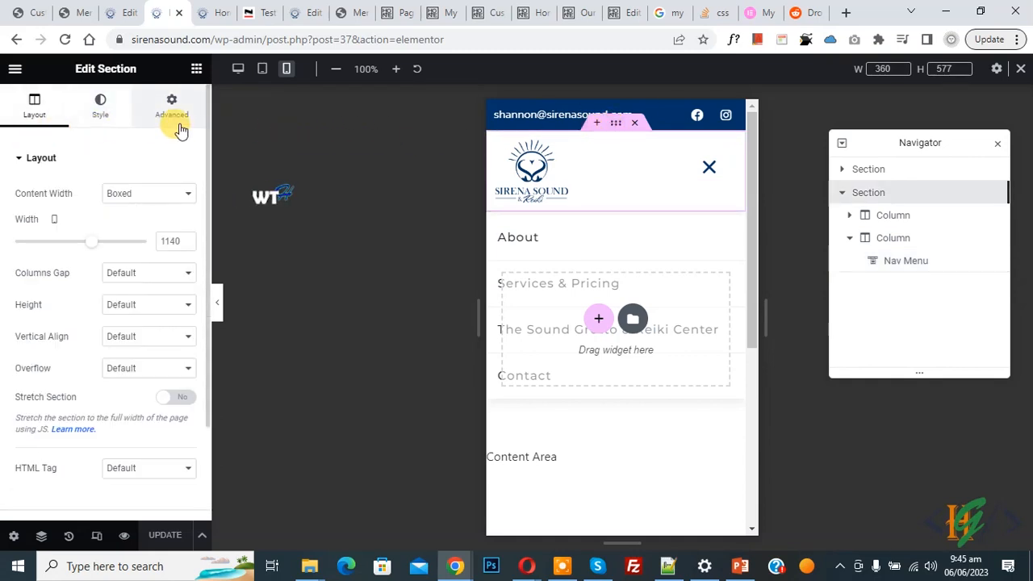
# - Set the header section's Z-Index to 18 in its Advanced settings
pyautogui.click(171, 105)
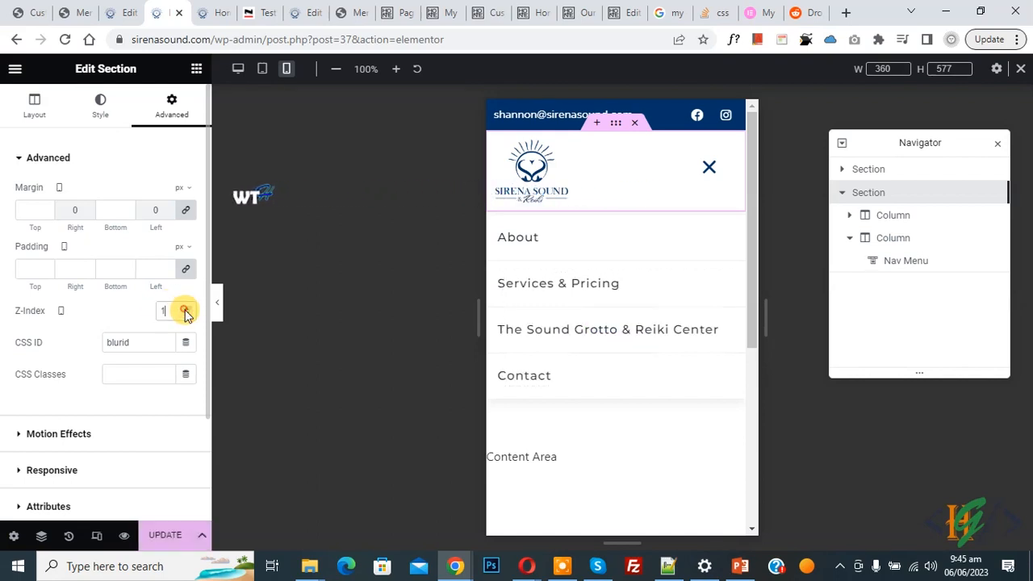
pyautogui.click(184, 310)
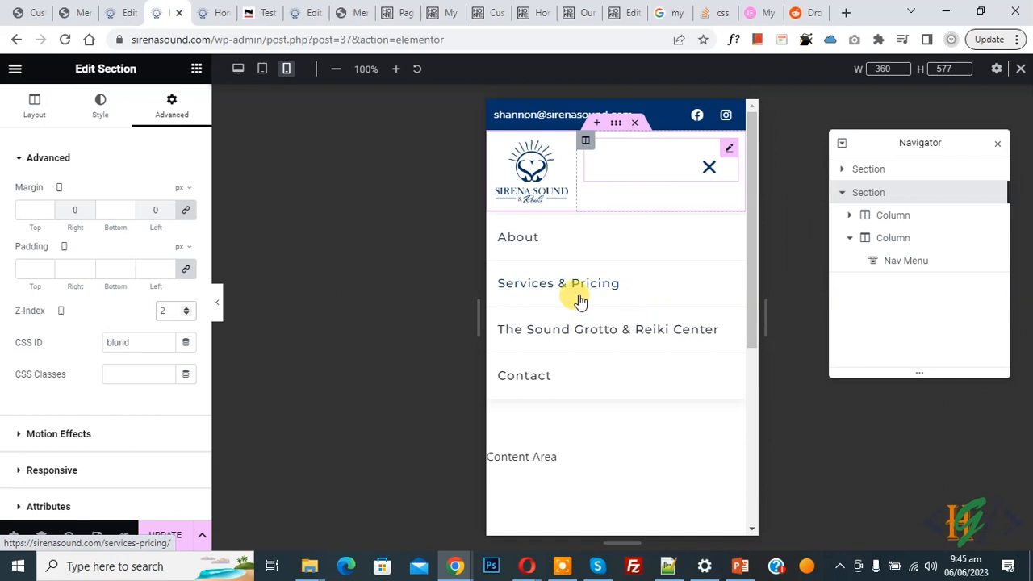
pyautogui.click(190, 306)
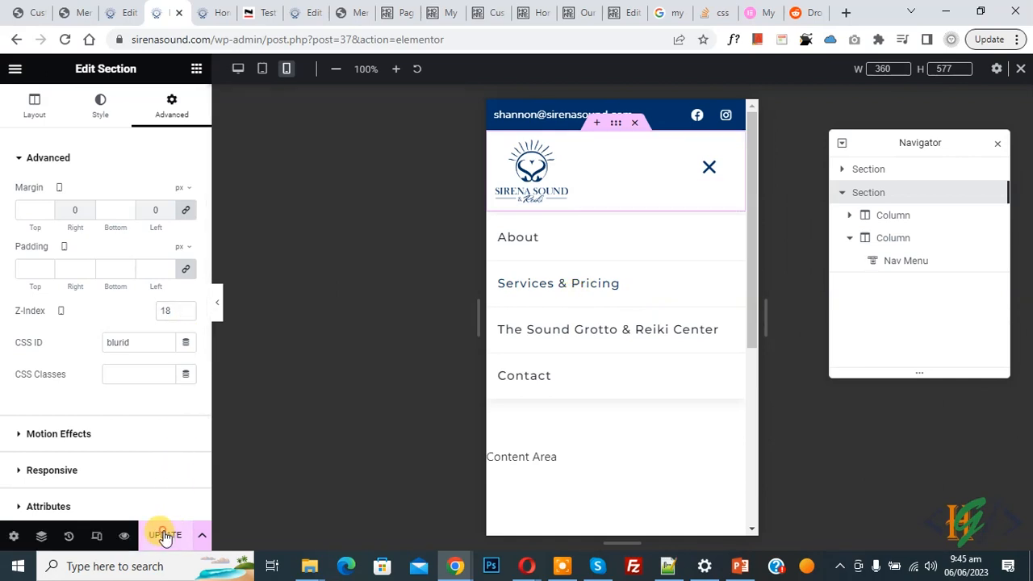
pyautogui.moveTo(324, 315)
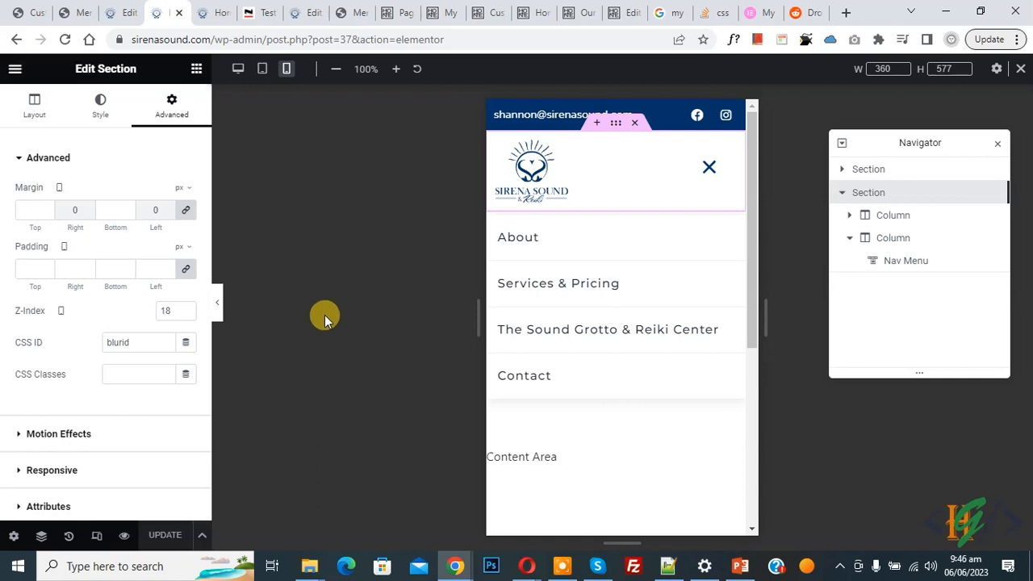
# - Reload the TestSize preview and toggle the mobile menu, whose links now appear over the content
pyautogui.click(260, 13)
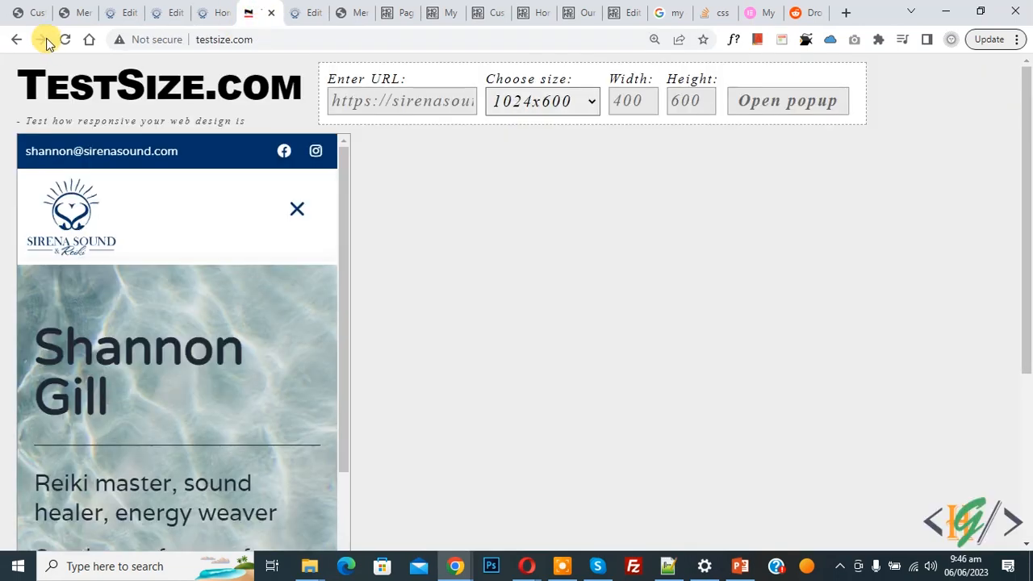
pyautogui.click(41, 39)
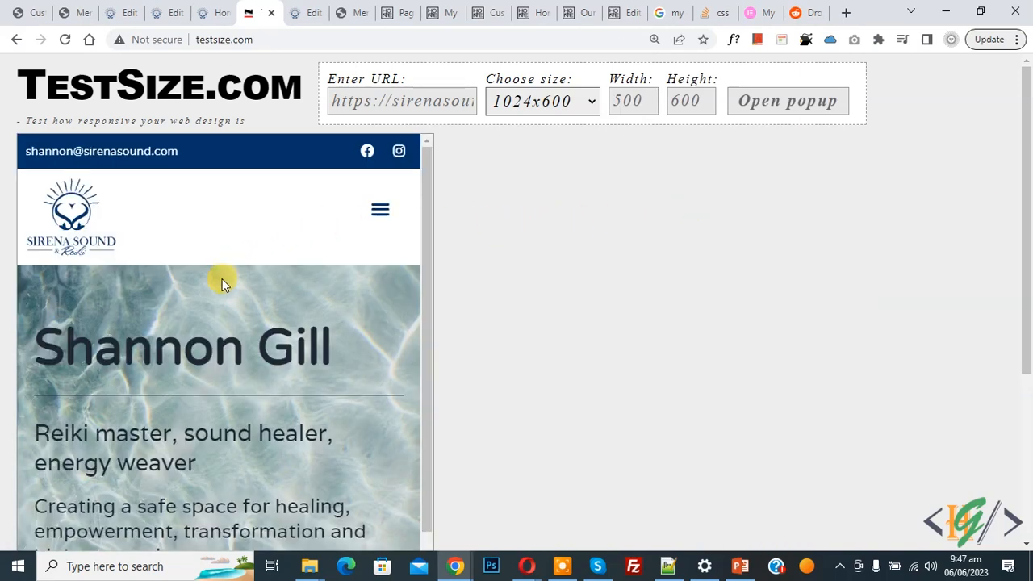
pyautogui.click(379, 210)
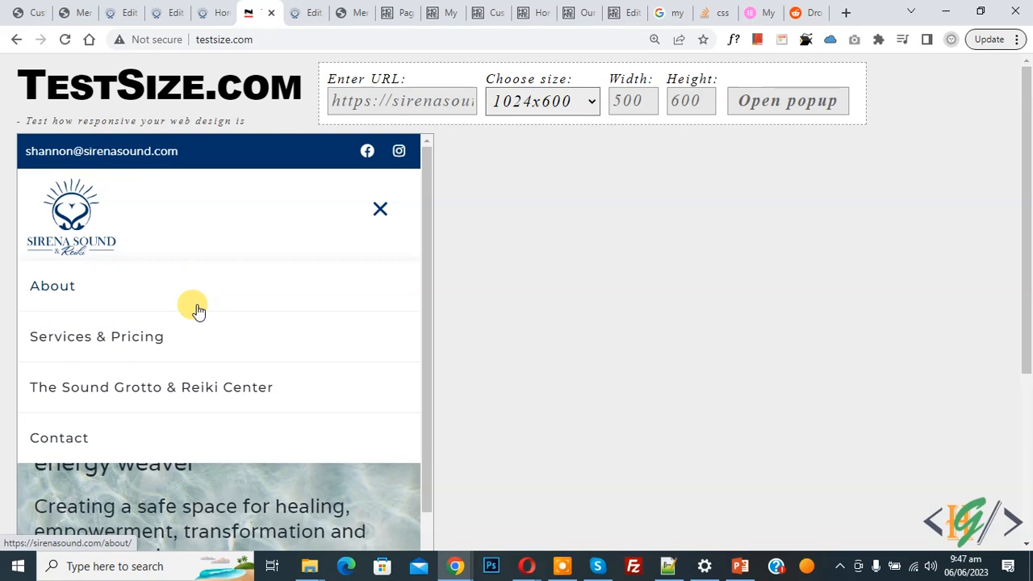
pyautogui.moveTo(222, 316)
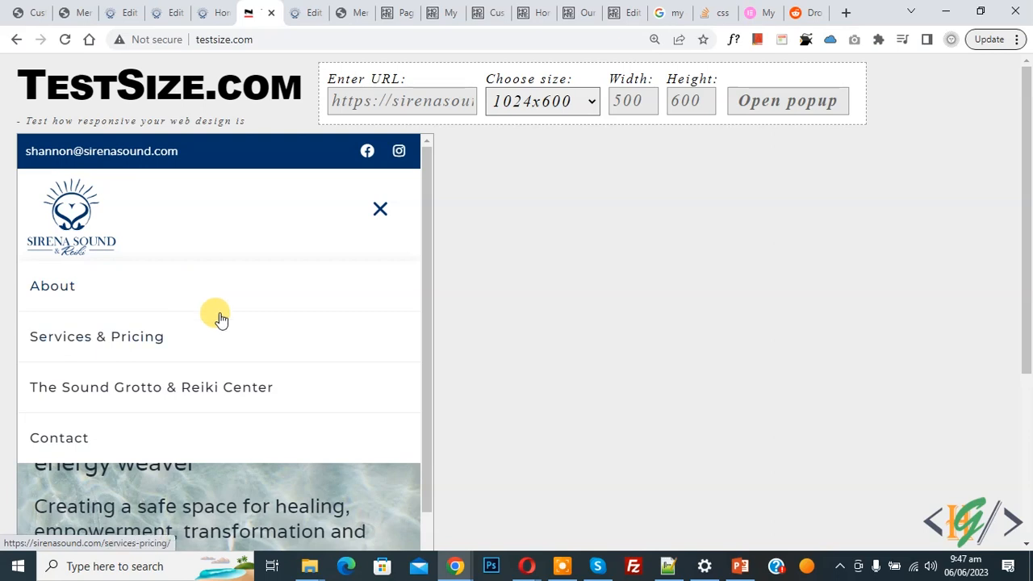
pyautogui.moveTo(254, 304)
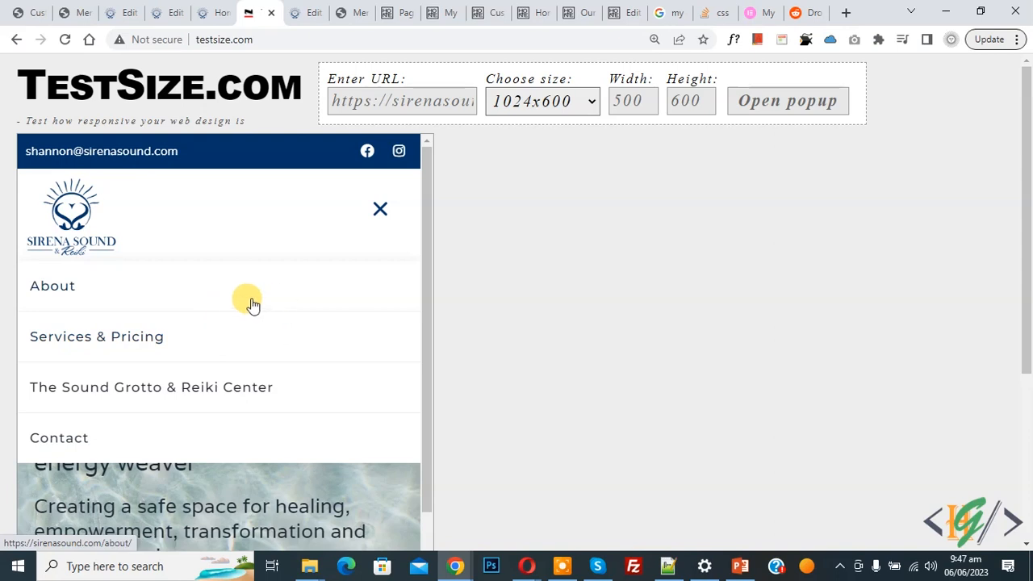
pyautogui.moveTo(253, 294)
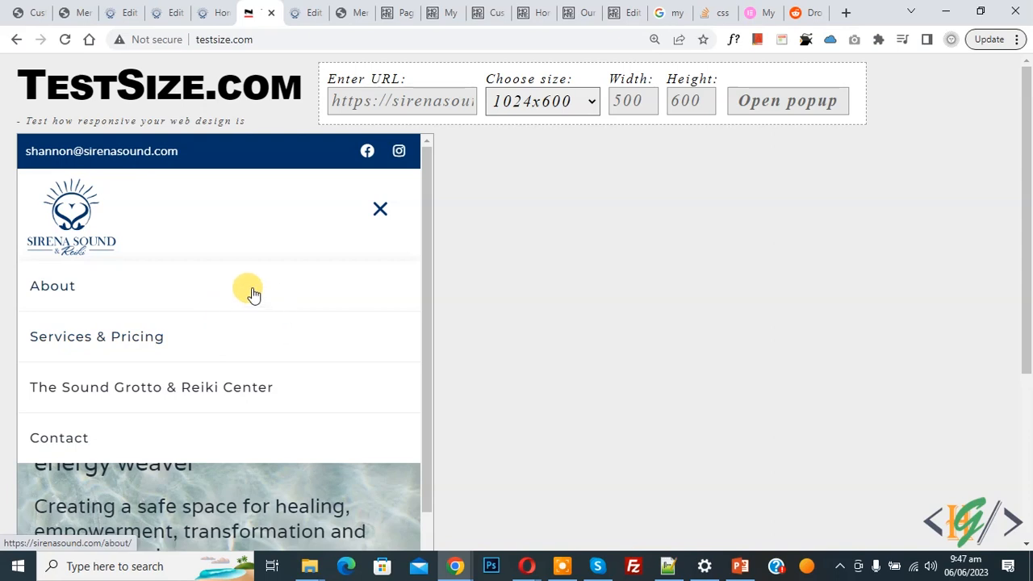